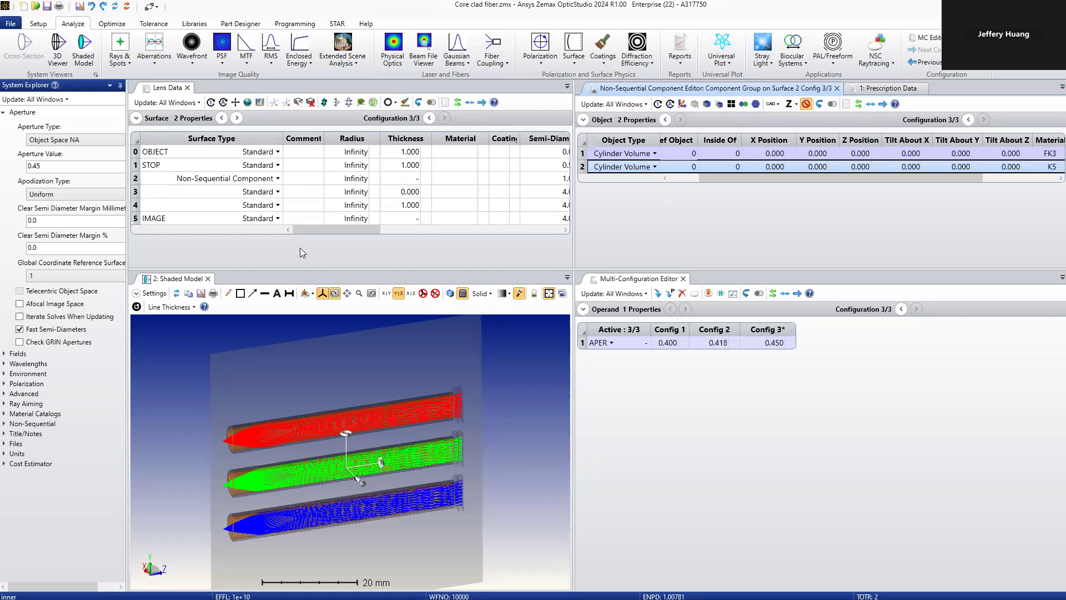
mouse_move(220, 415)
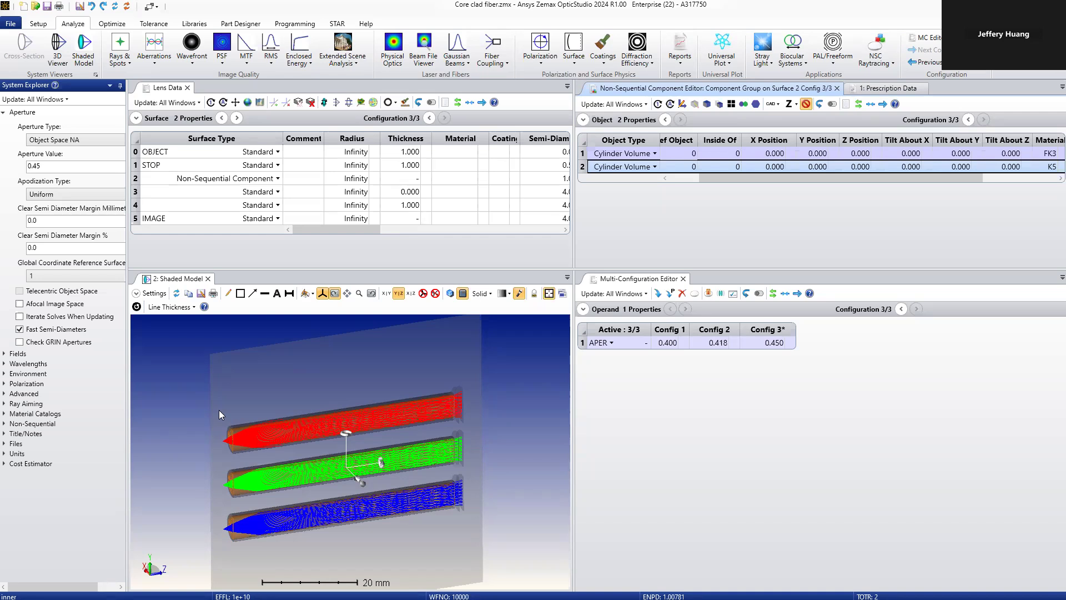
mouse_move(186, 404)
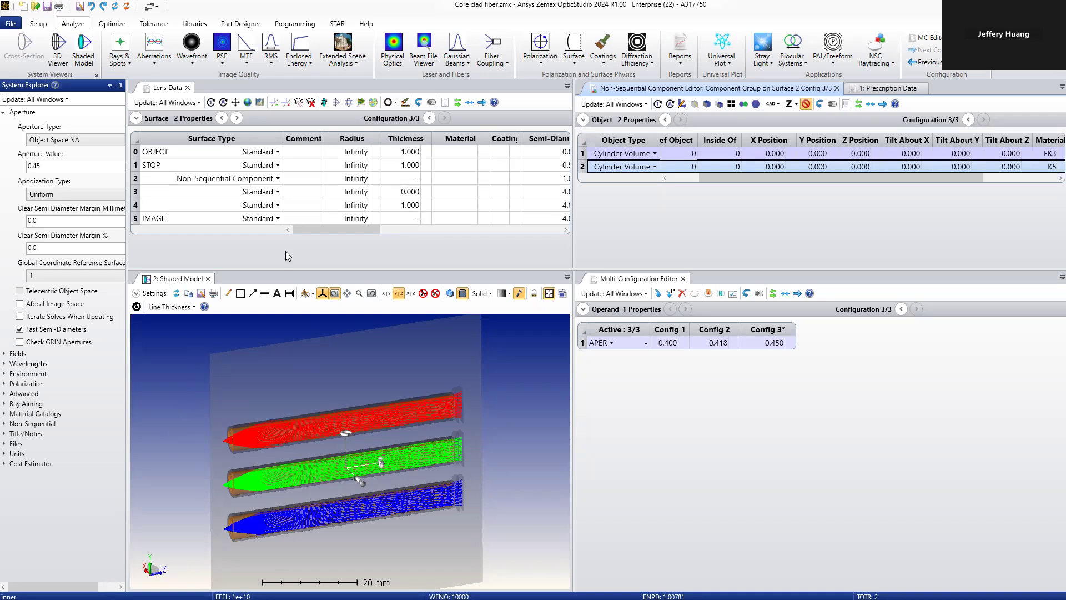
mouse_move(304, 256)
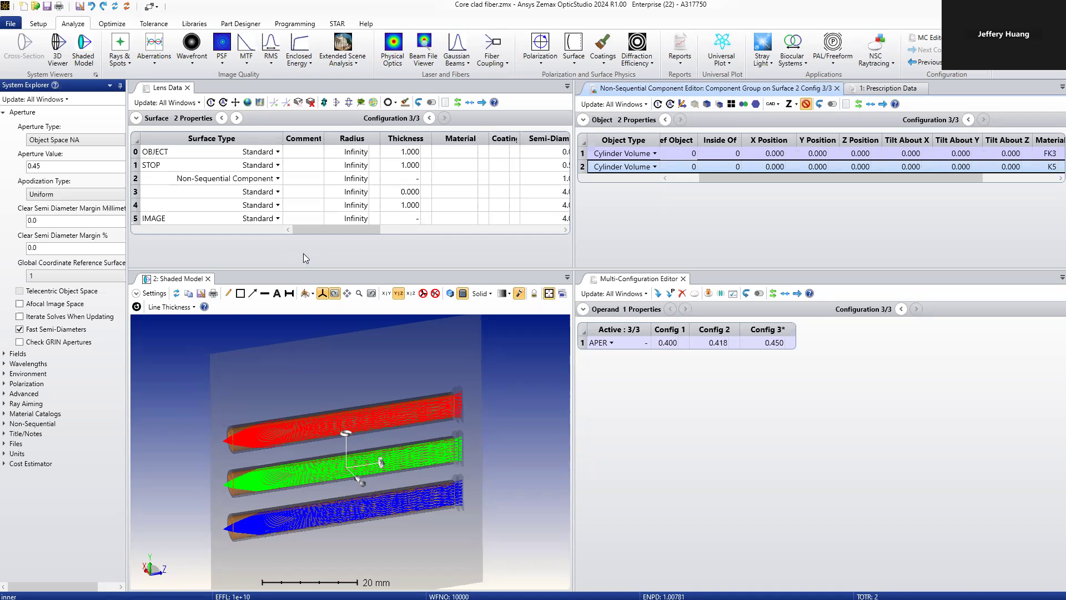
mouse_move(320, 260)
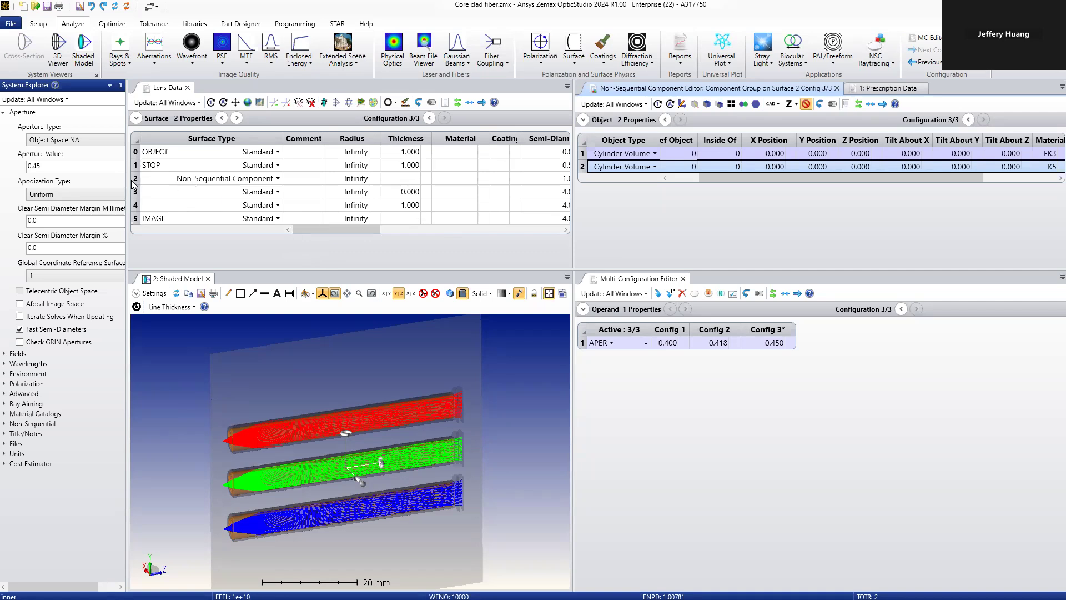
Inspect the Non-Sequential Component surface and the Config 1 aperture value 0.400
click(218, 177)
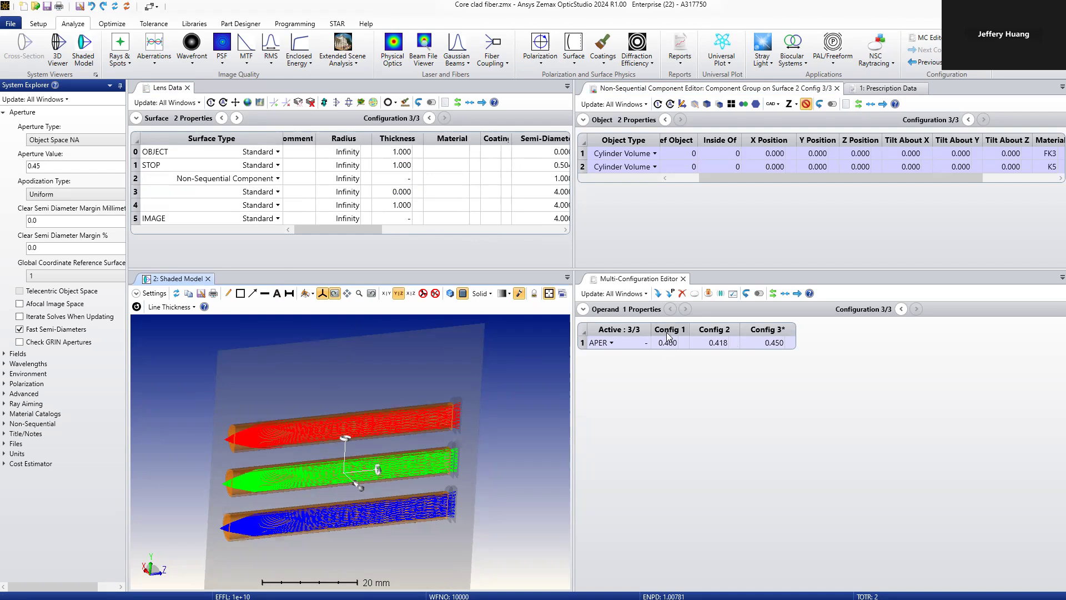
click(667, 342)
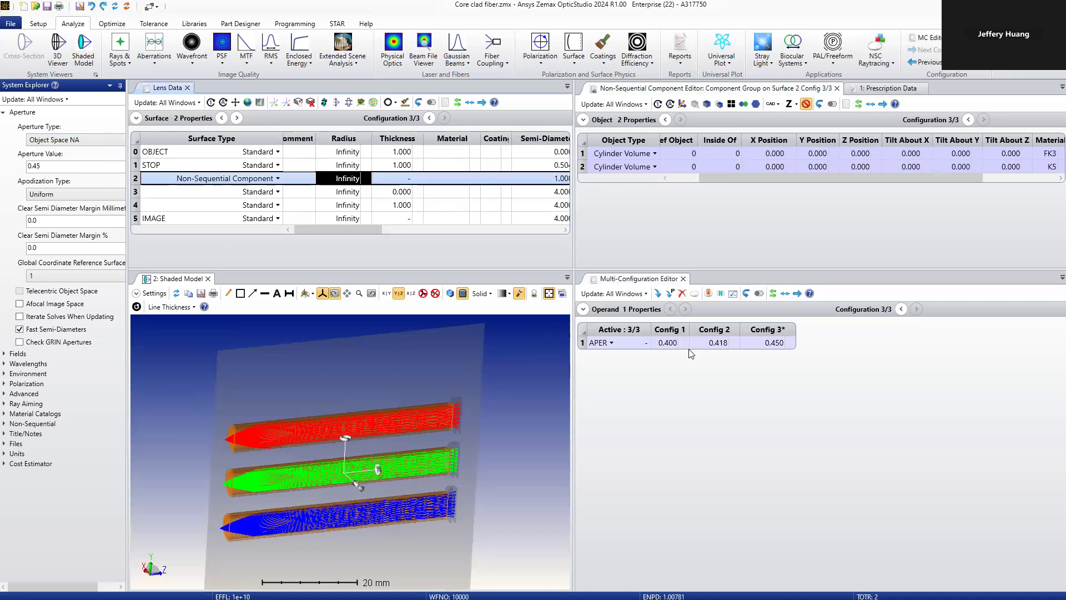
click(667, 342)
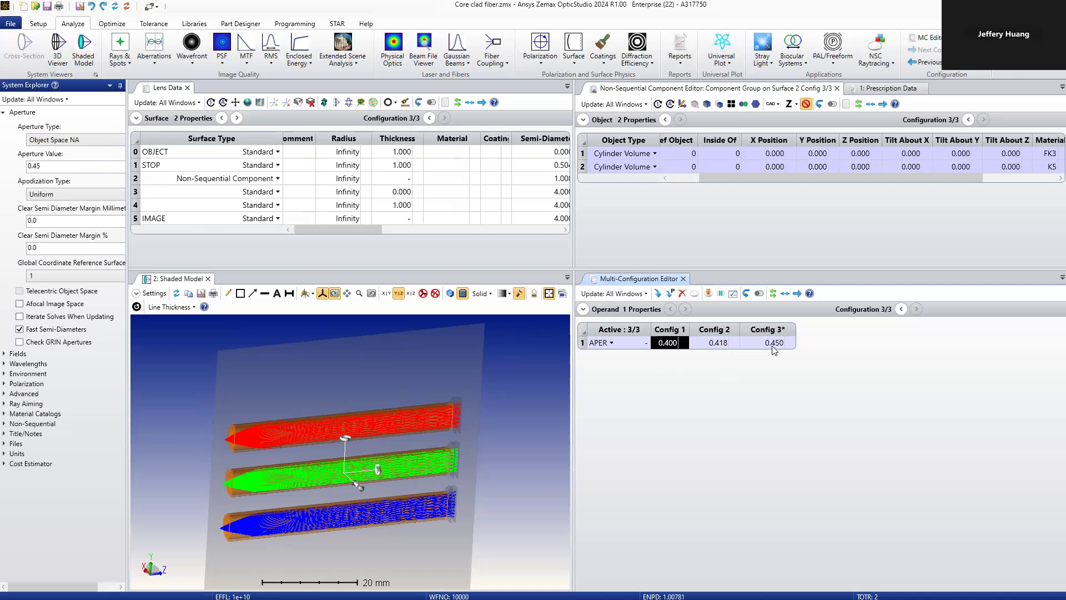
mouse_move(777, 350)
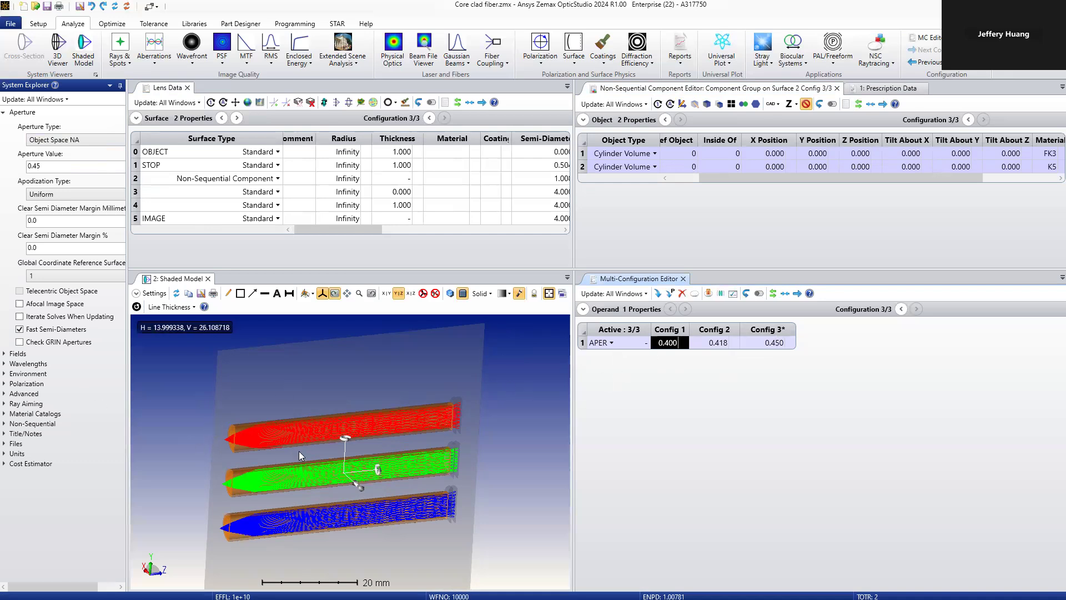
Orbit the fiber model to see the three fibers side-on
drag(299, 455, 228, 438)
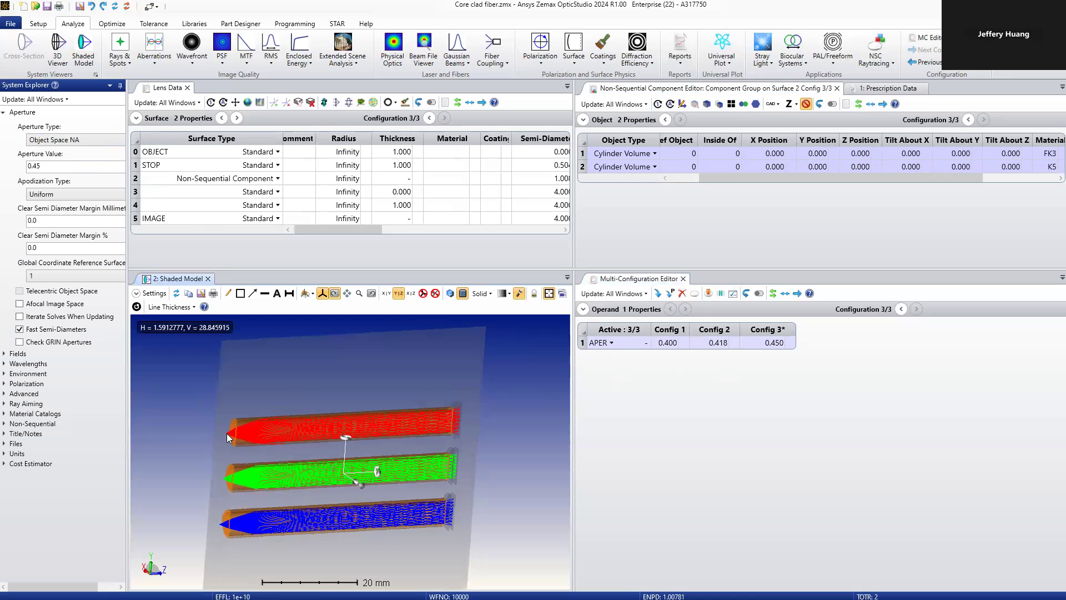
drag(228, 437, 198, 476)
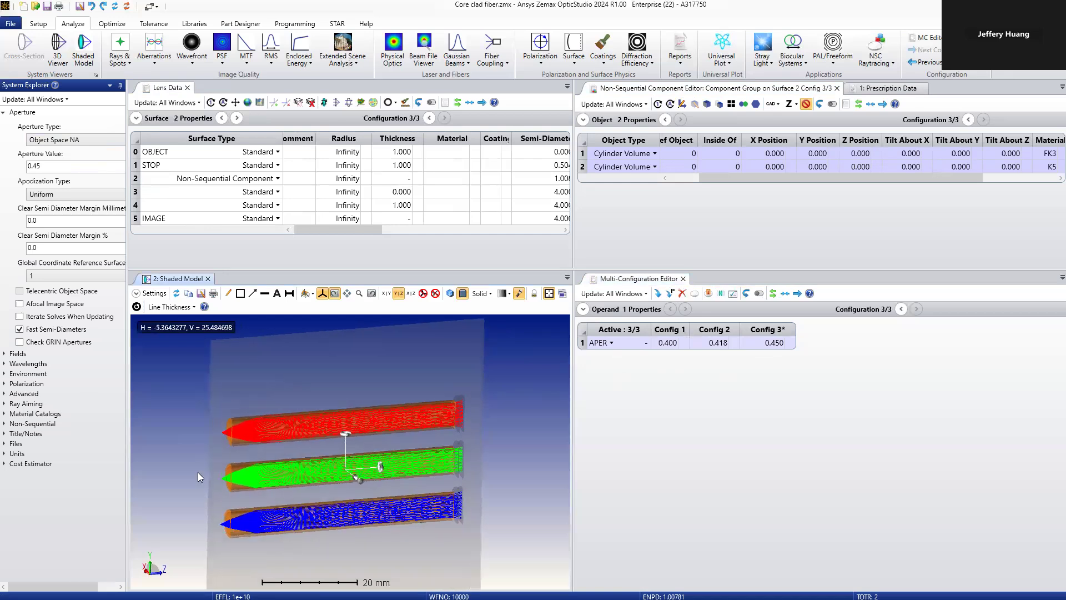
mouse_move(213, 465)
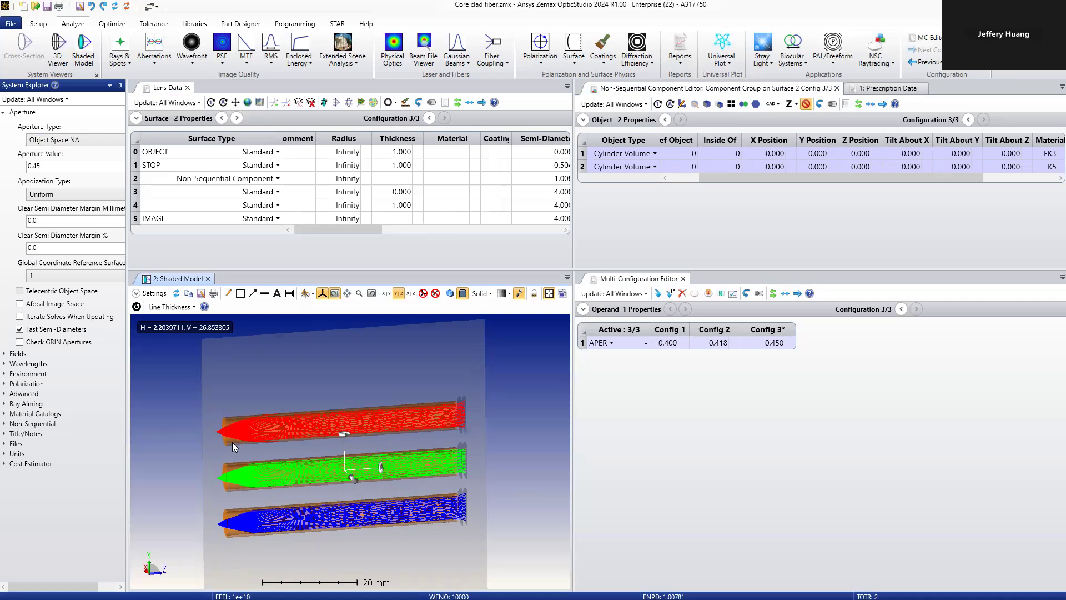
mouse_move(256, 437)
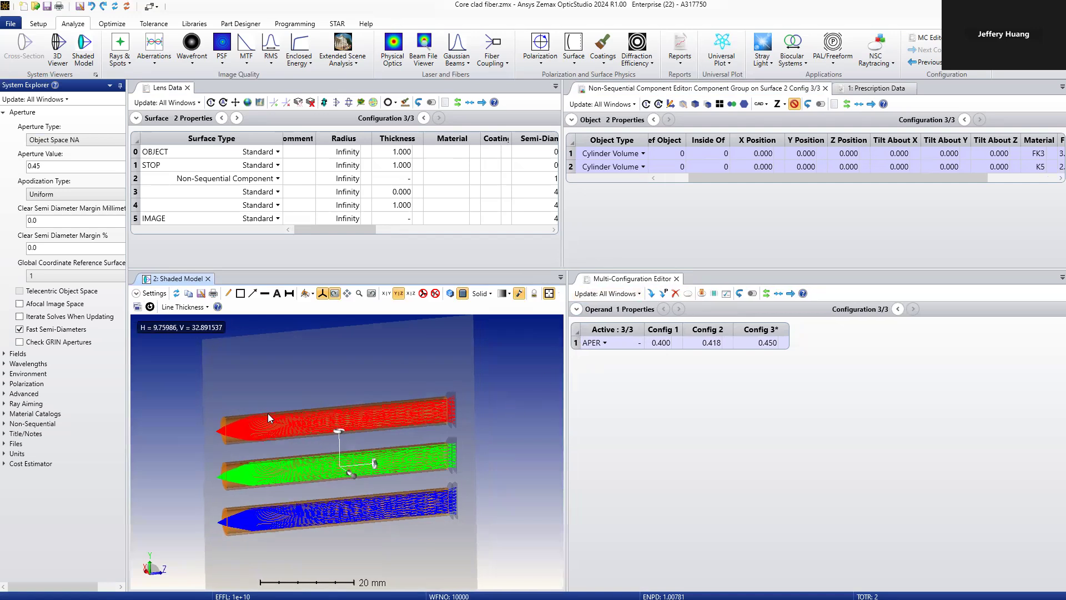
mouse_move(401, 419)
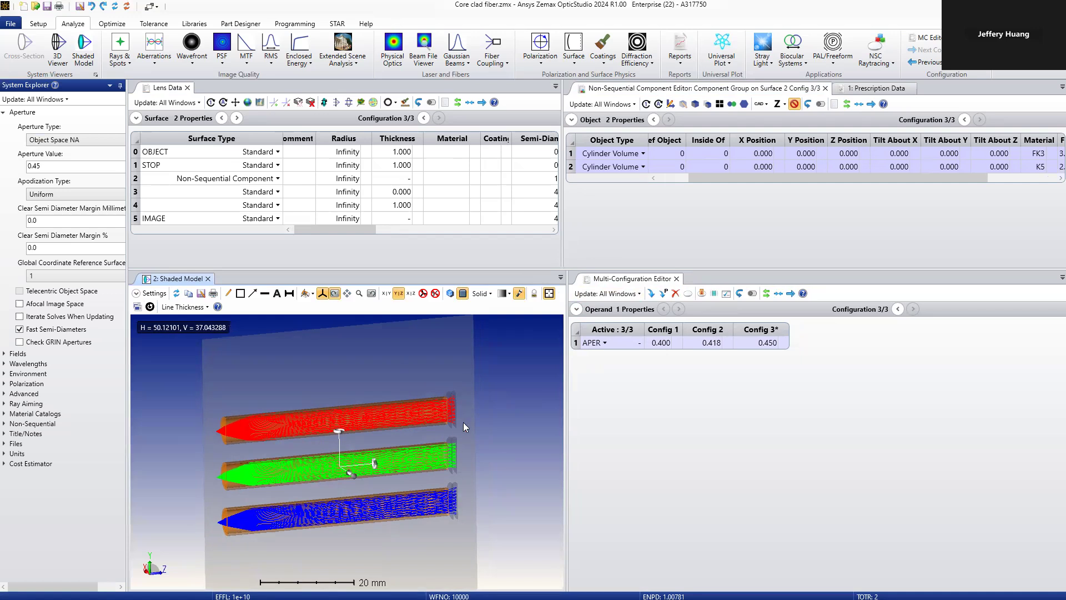
mouse_move(606, 226)
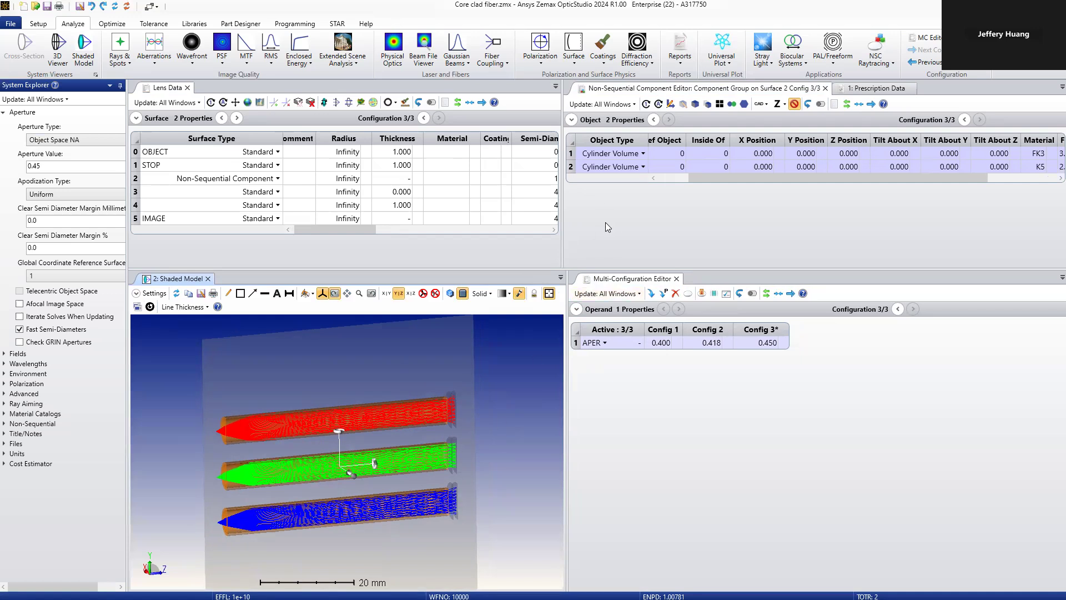
mouse_move(213, 410)
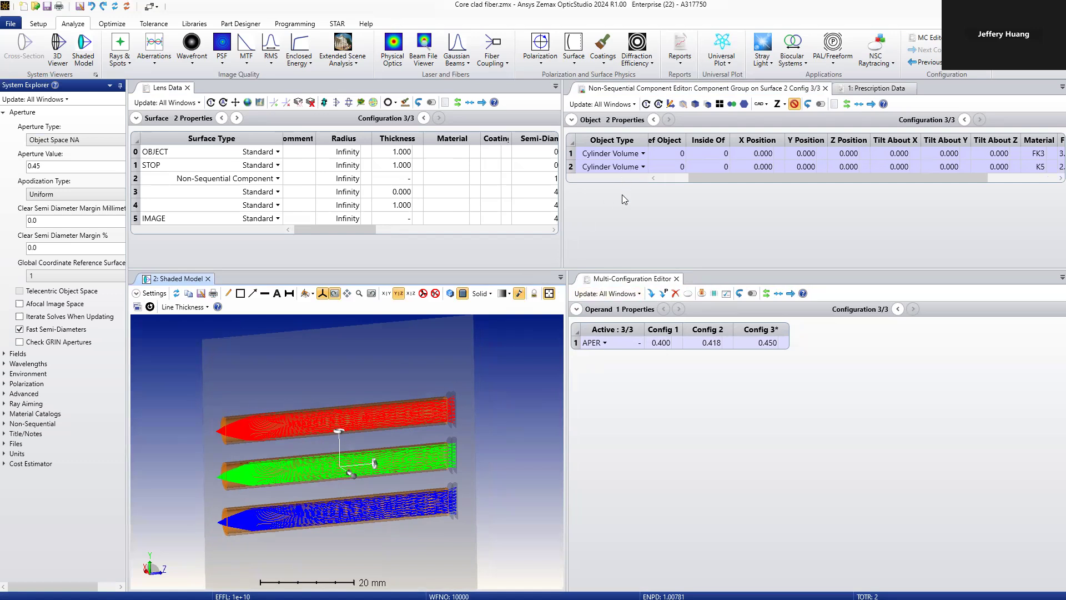
mouse_move(233, 386)
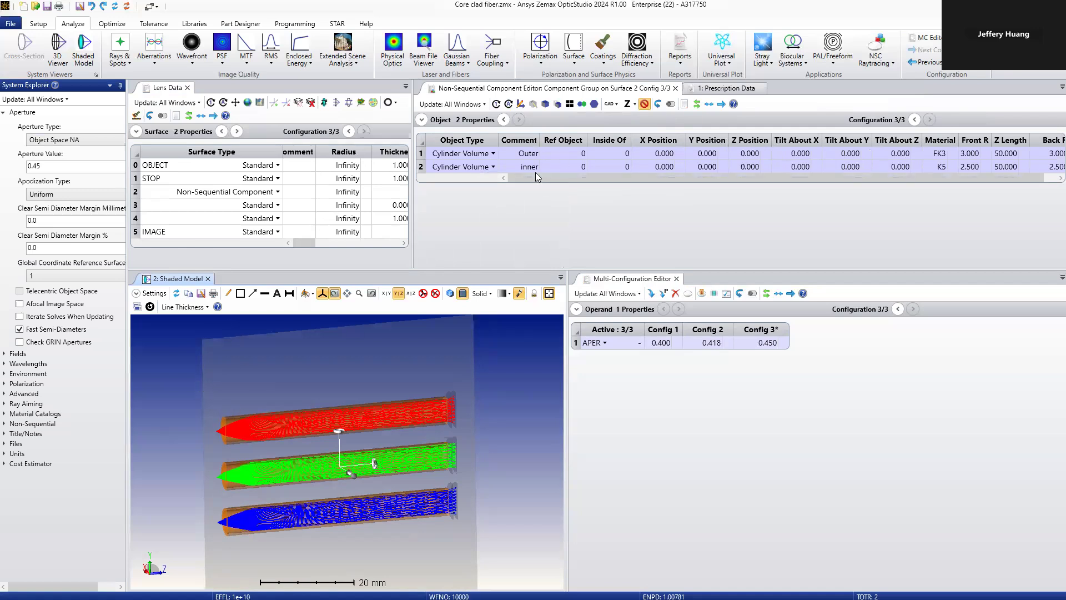
Zoom onto the fiber entrance ends and inspect the inner cylinder's K5 material
click(462, 154)
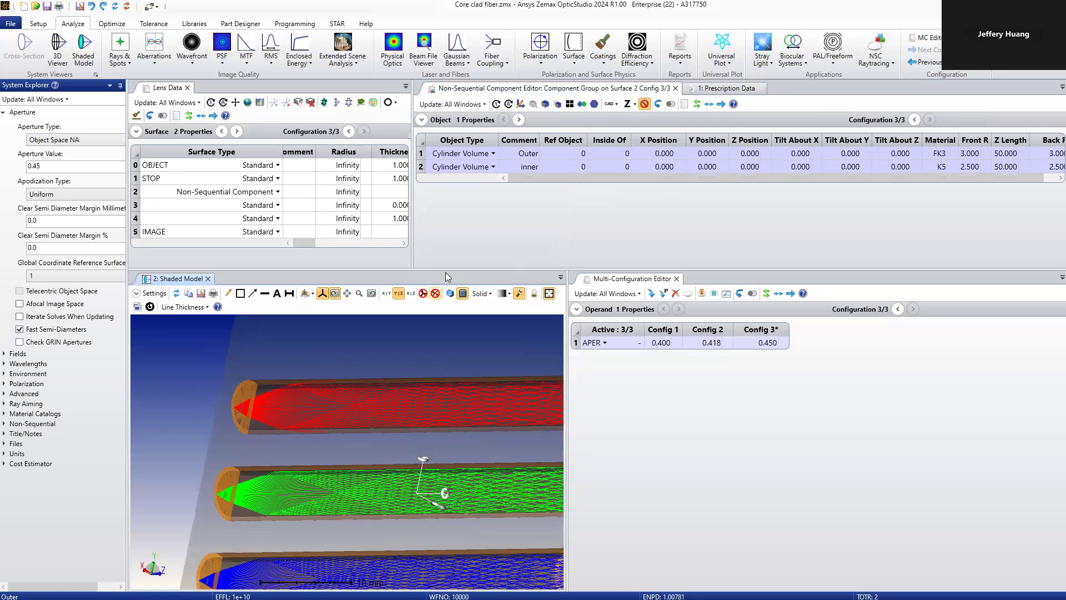
click(446, 153)
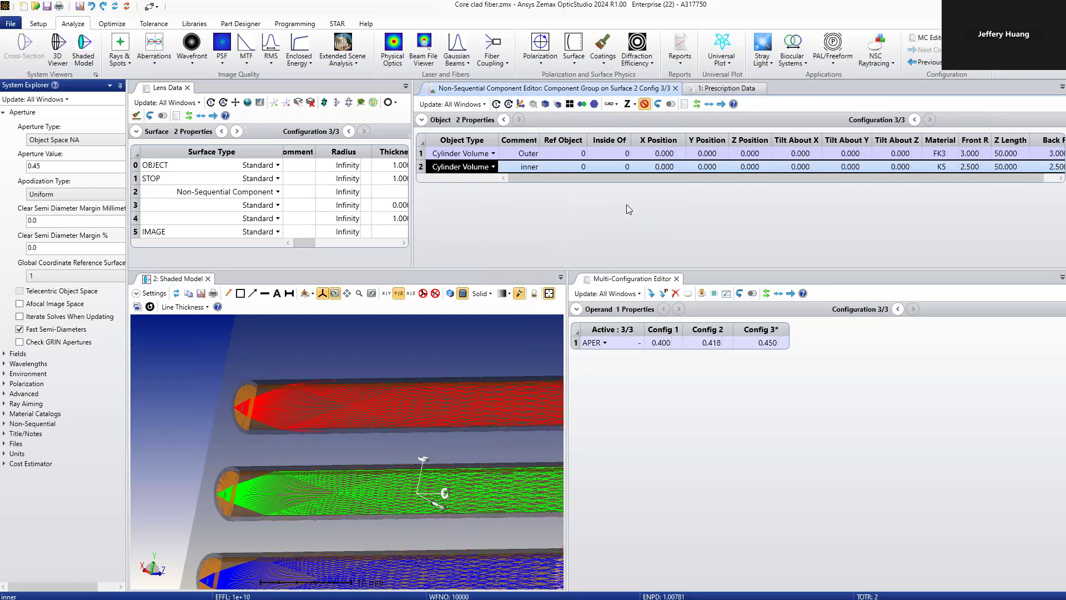
mouse_move(848, 178)
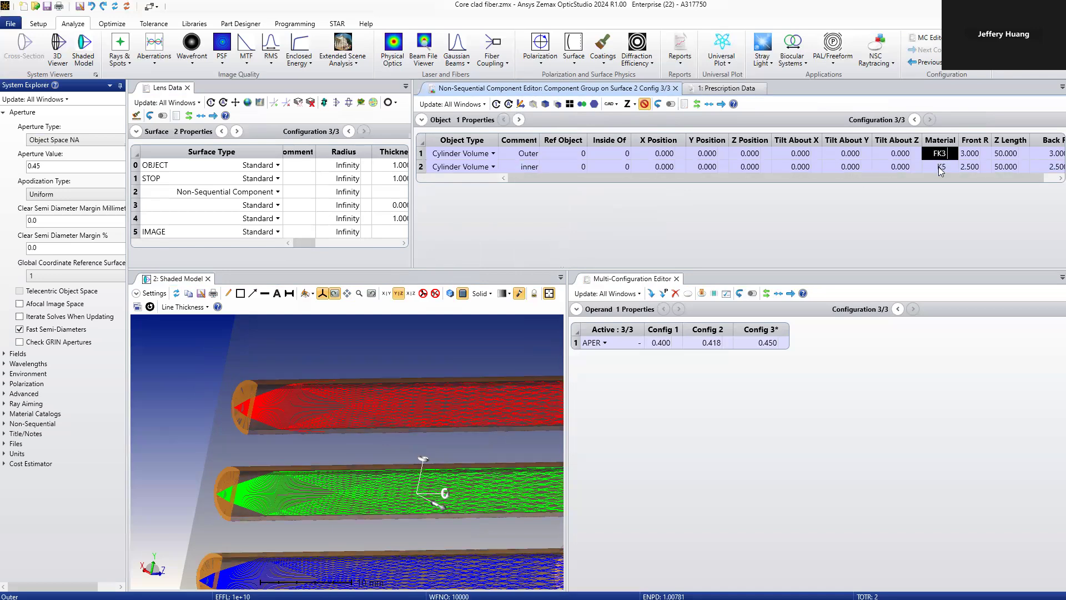
click(939, 166)
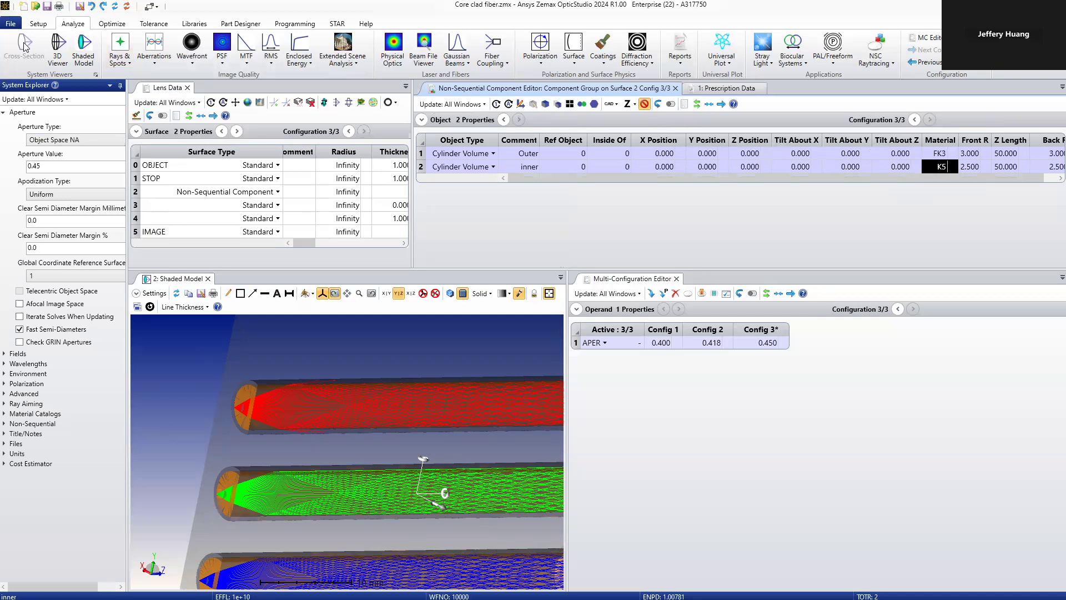
Look up K5 in the Materials Catalog and reload it, dismissing the wavelength-order error
click(193, 23)
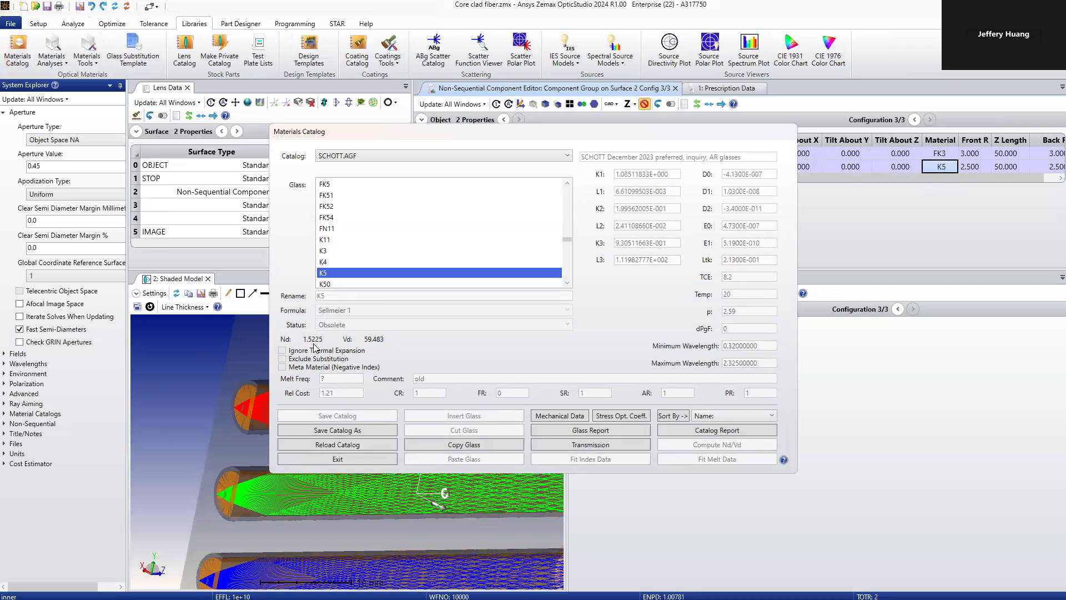
mouse_move(407, 343)
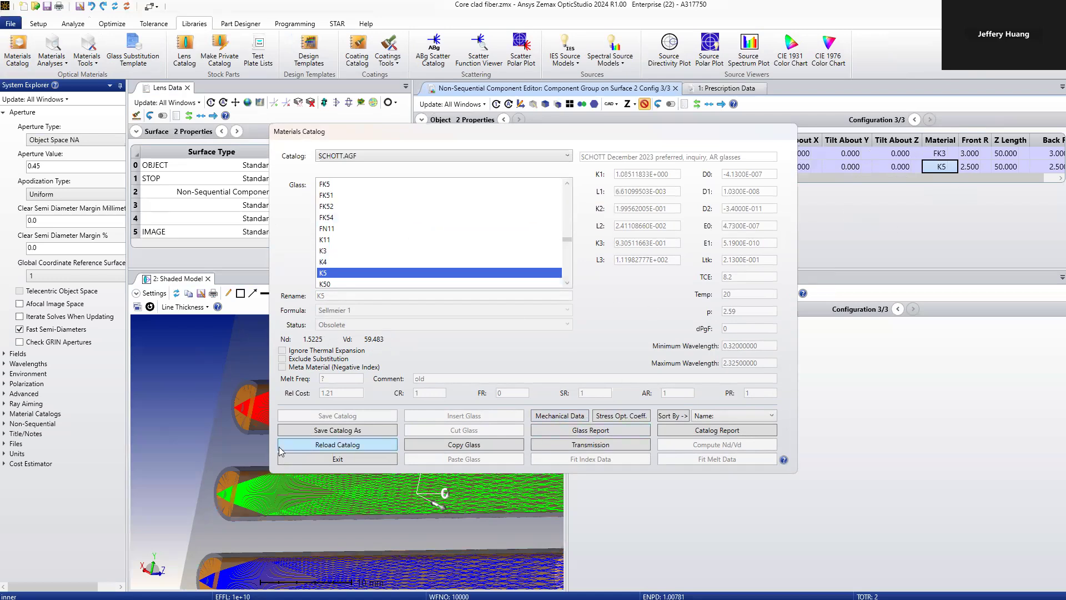
click(336, 445)
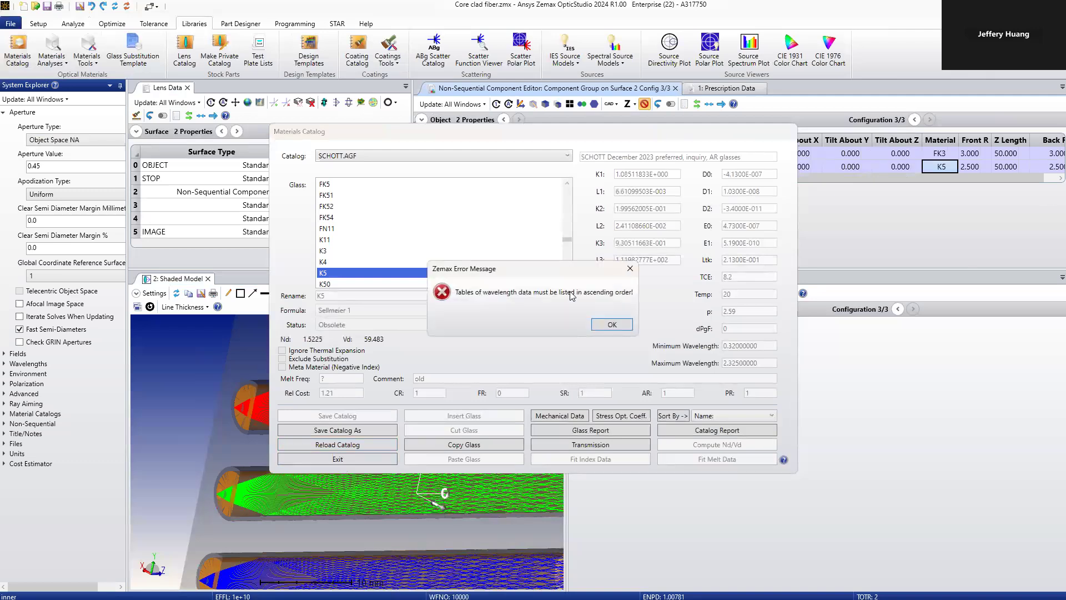
click(610, 323)
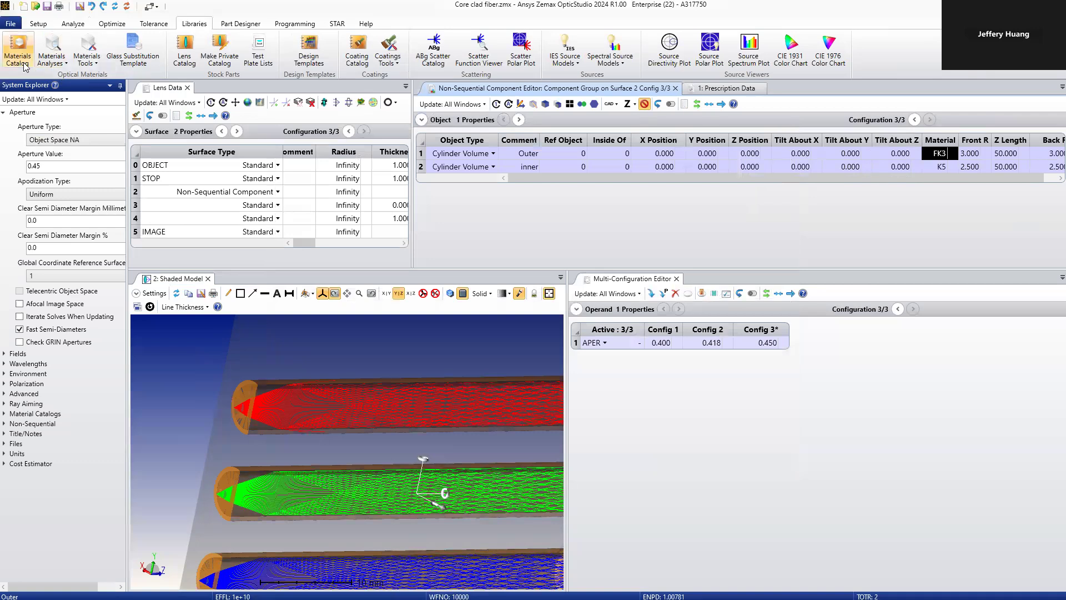
Look up FK3 in the Materials Catalog, dismissing the catalog error
click(17, 51)
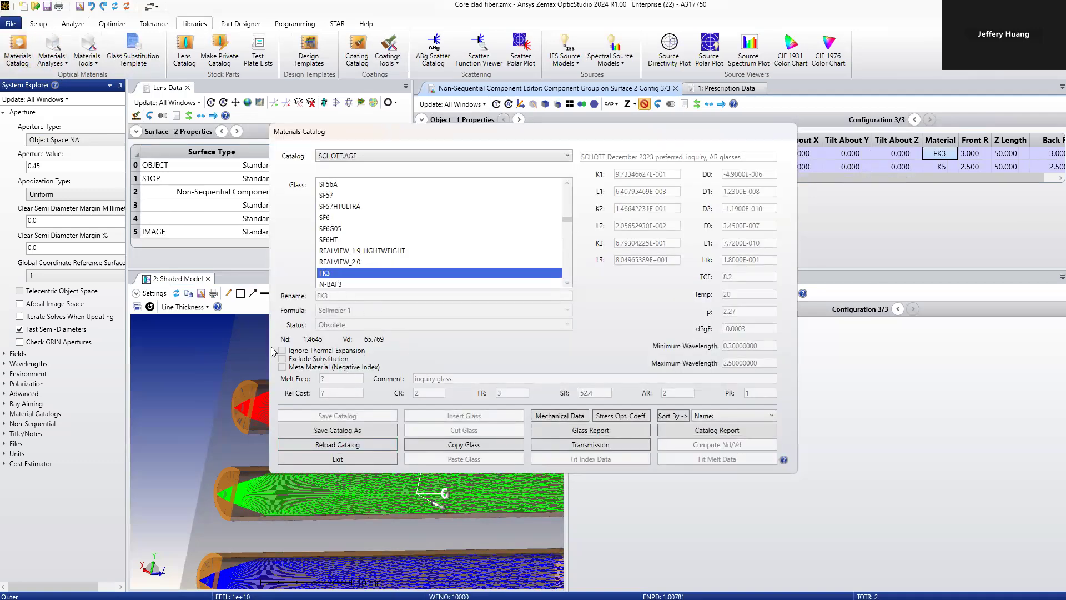
mouse_move(603, 364)
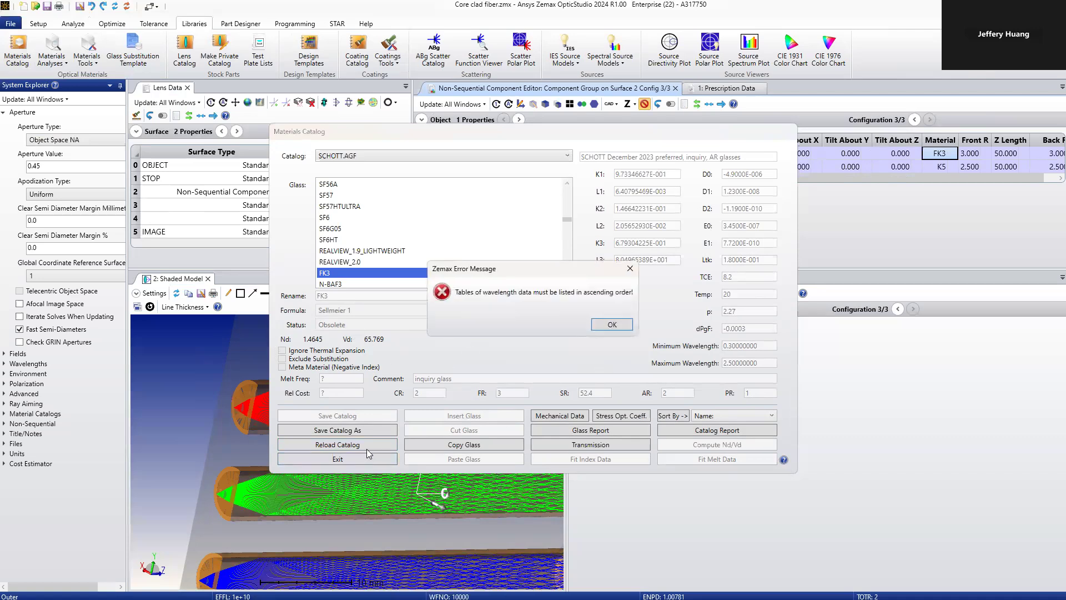
click(610, 325)
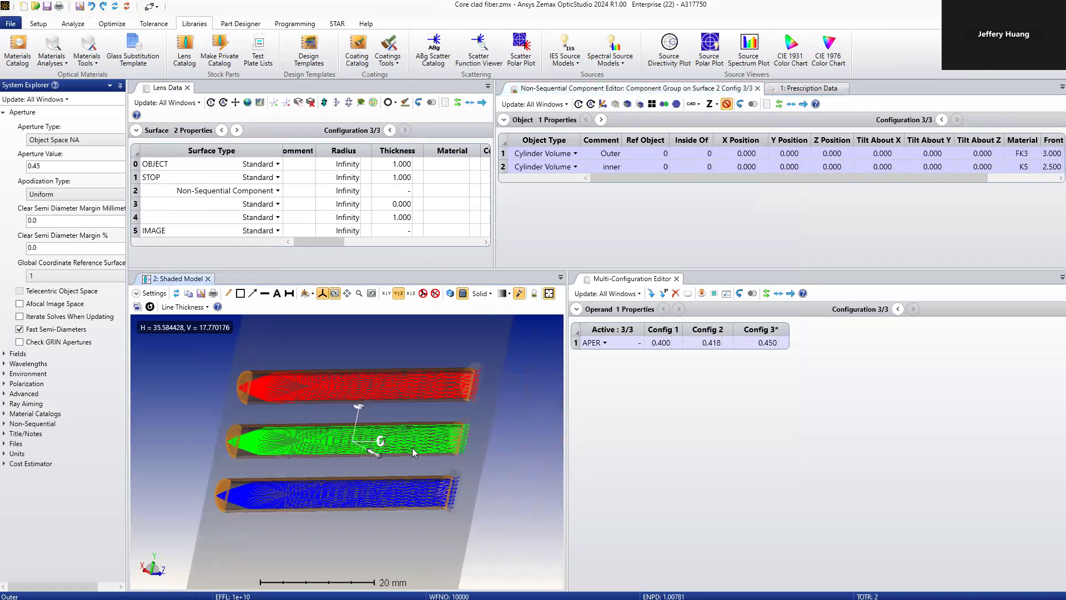
Rotate the Shaded Model to view the three ray-traced fibers more side-on
drag(414, 452, 350, 445)
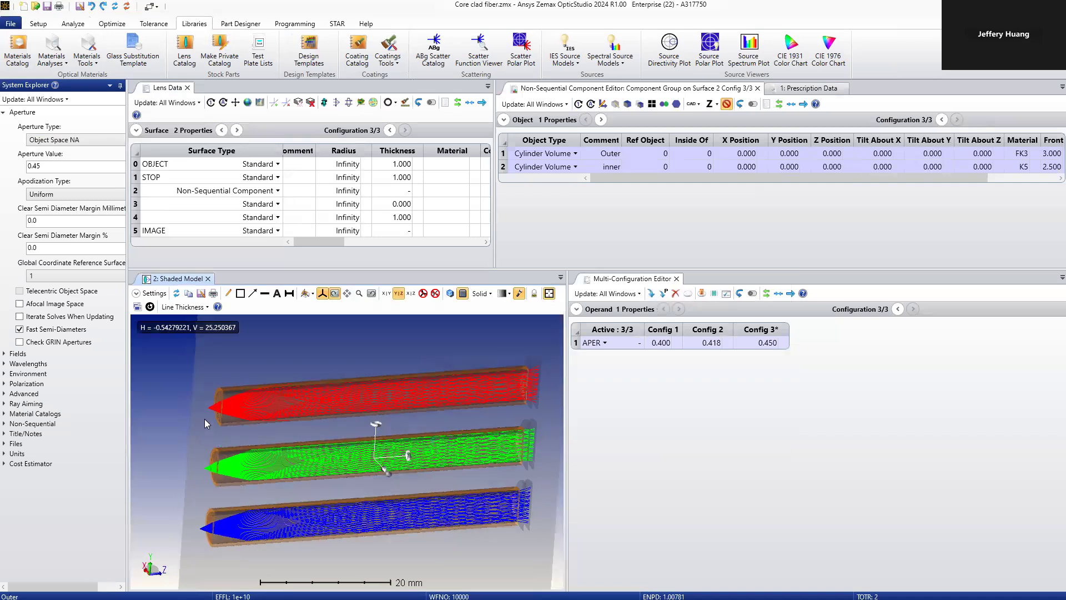
drag(208, 425, 289, 410)
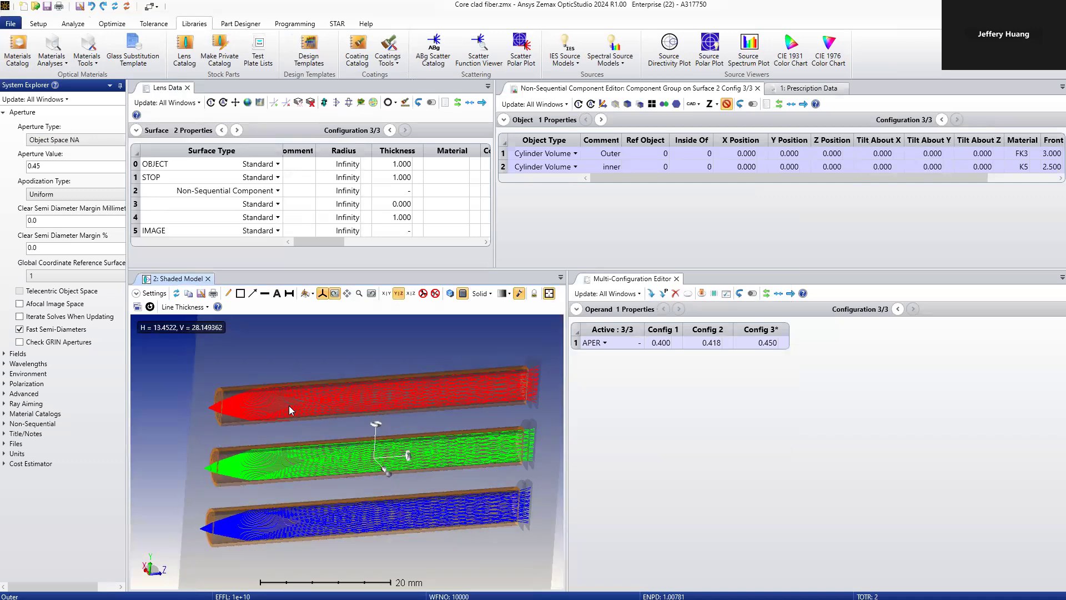